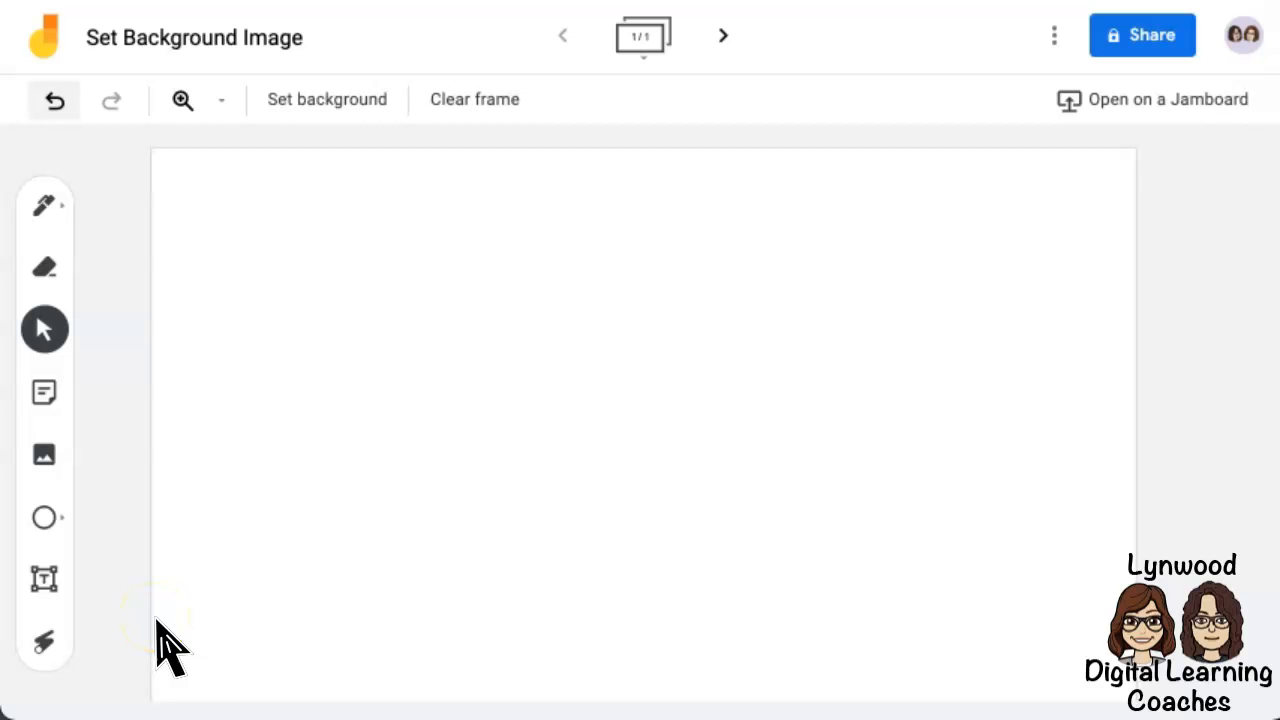
# Step: Choose a custom image as the frame background from Set background
pyautogui.click(327, 99)
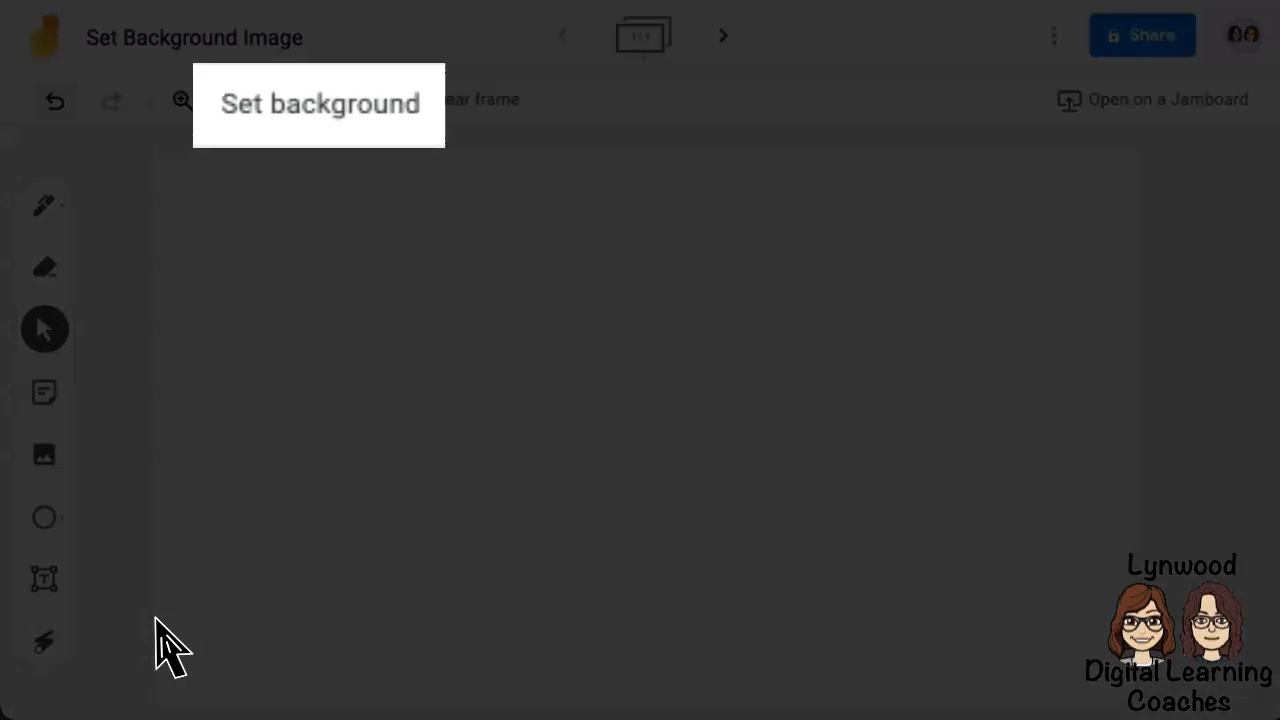
pyautogui.click(326, 99)
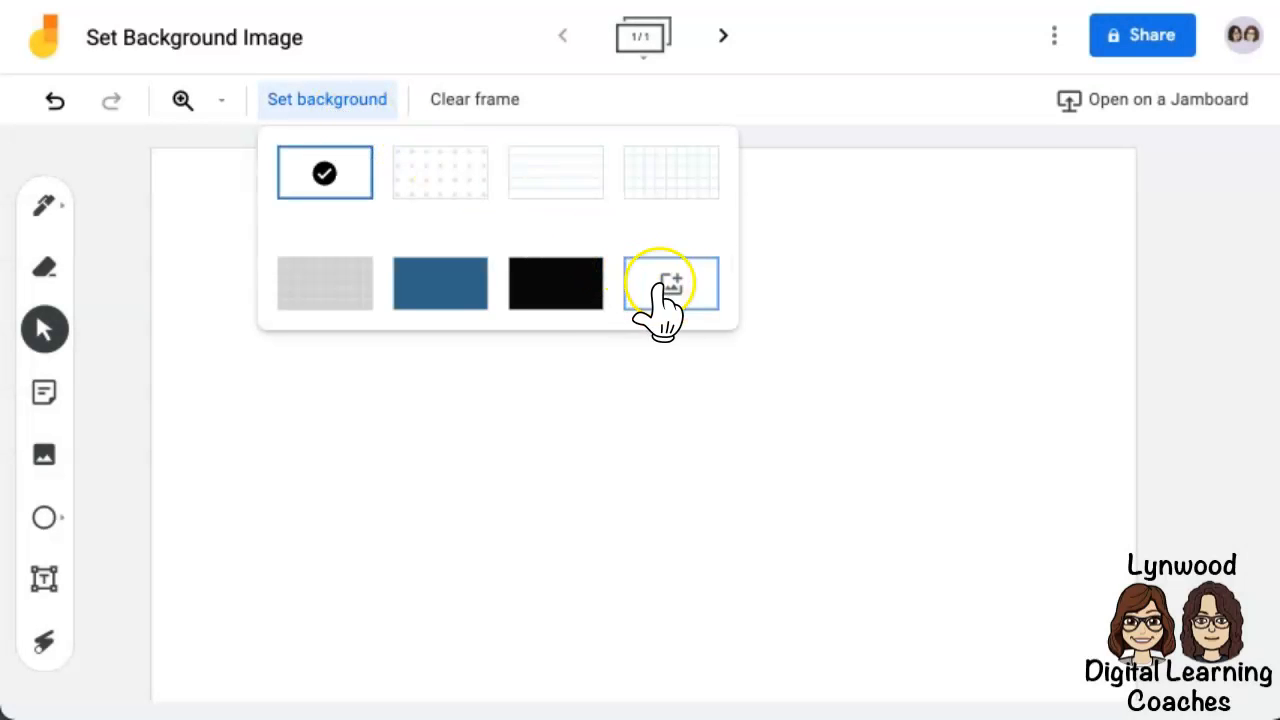
pyautogui.click(670, 283)
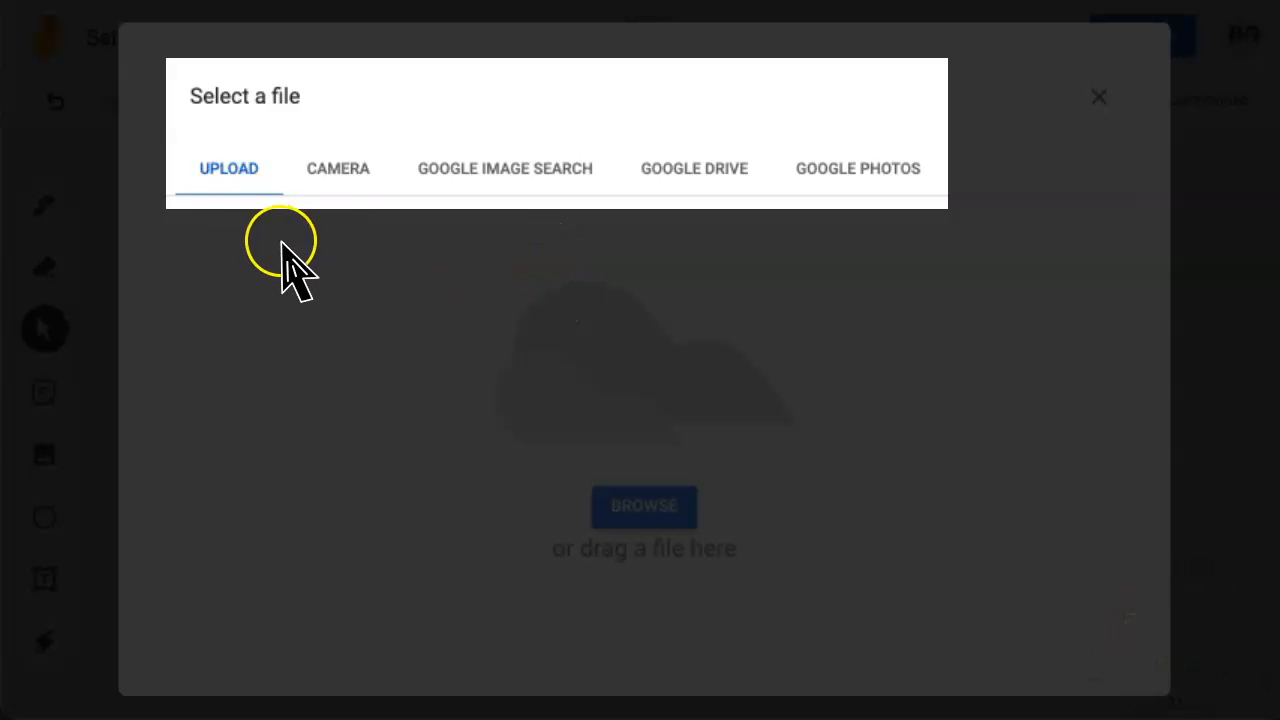
pyautogui.moveTo(505, 220)
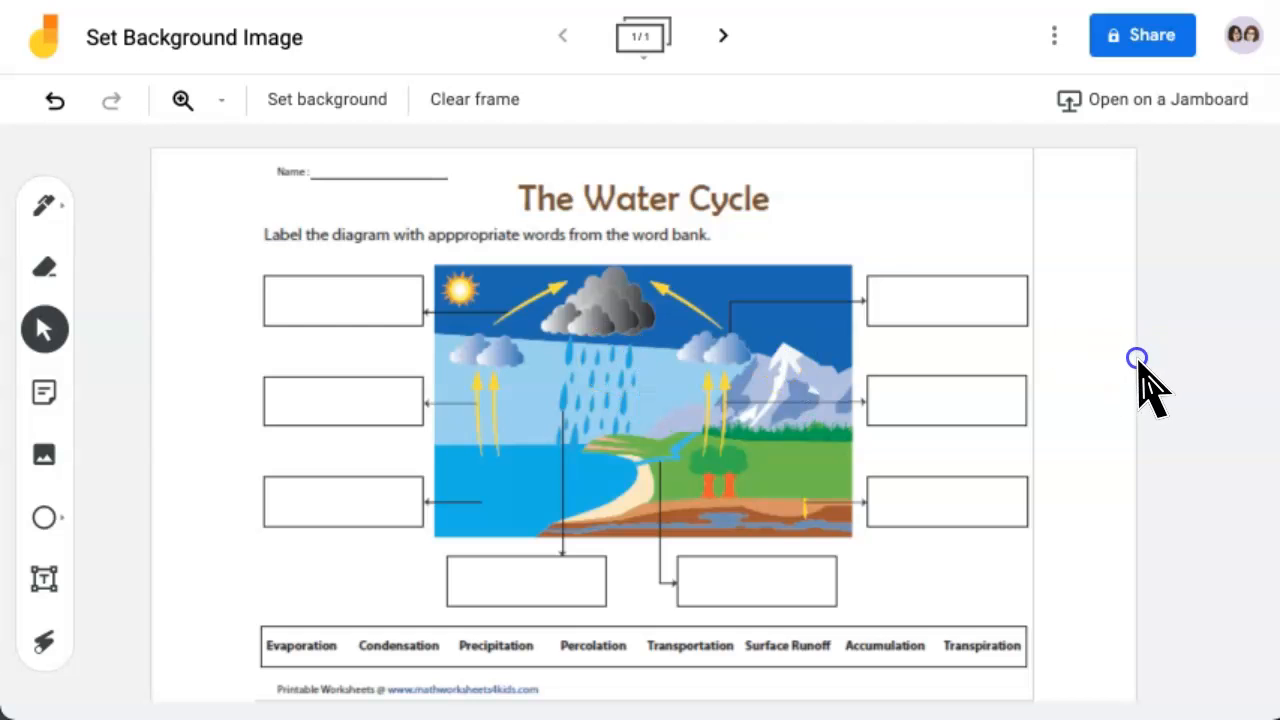
pyautogui.moveTo(645, 295)
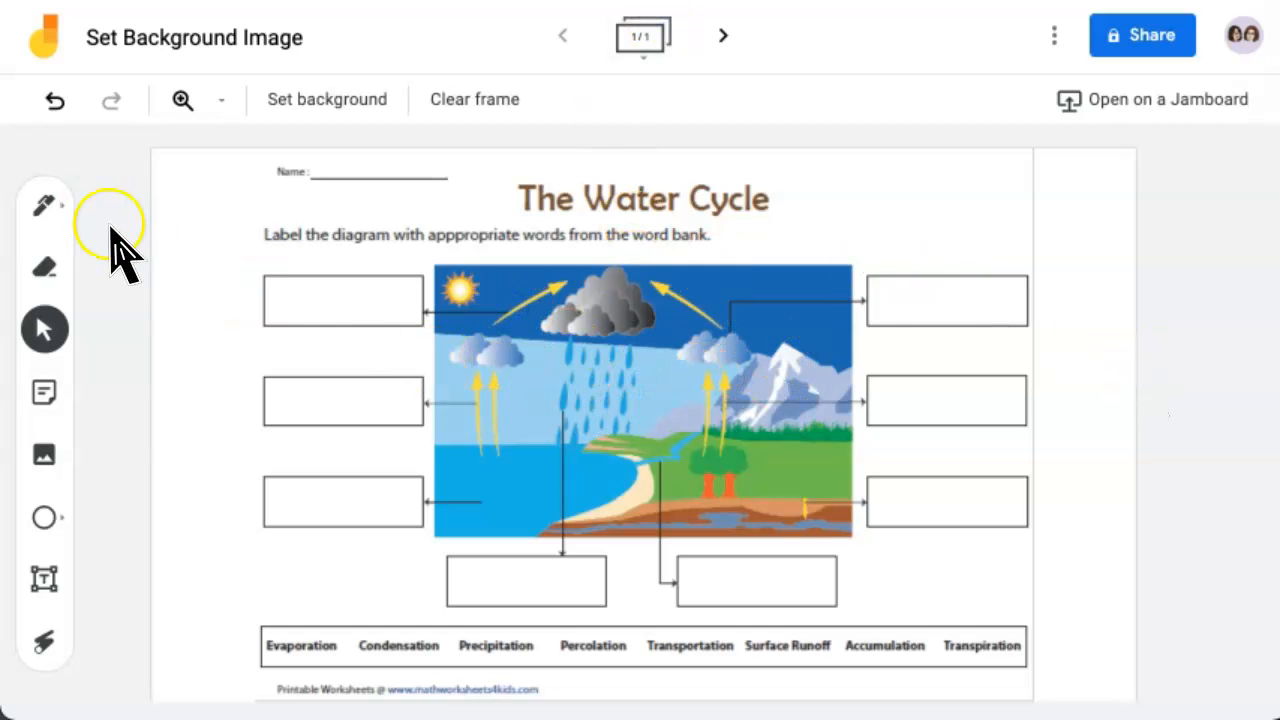
pyautogui.moveTo(137, 617)
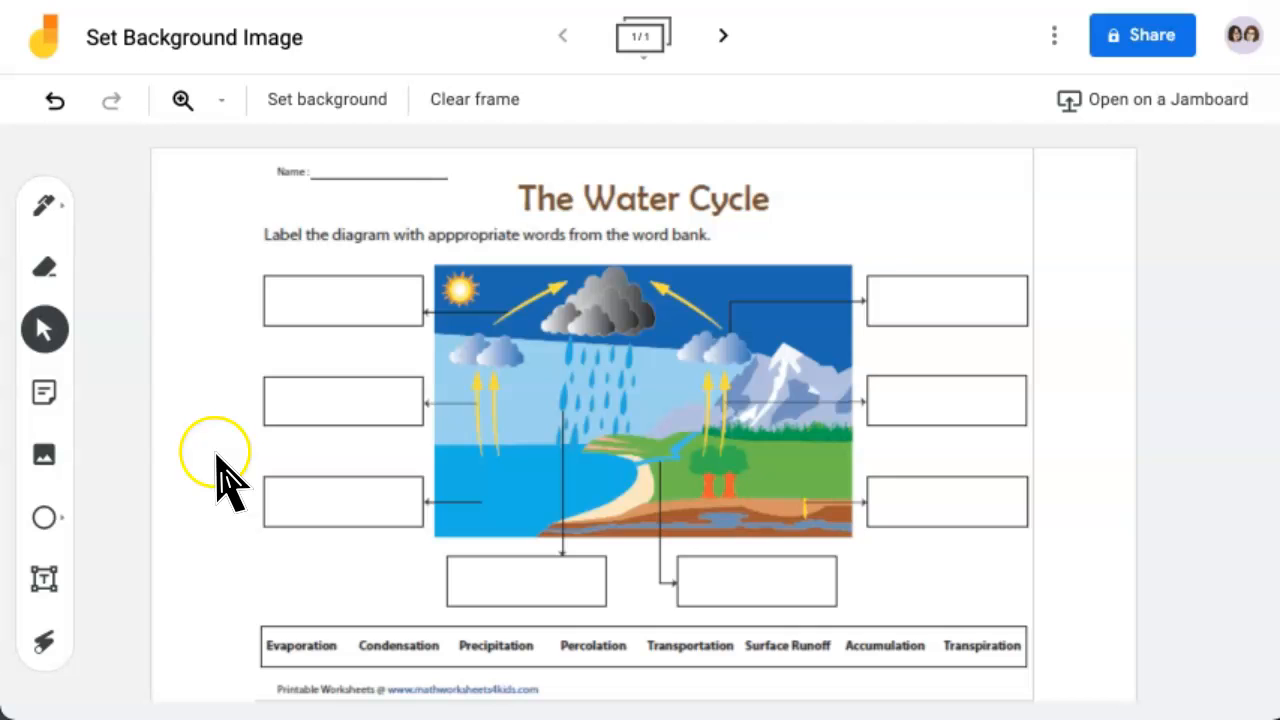
pyautogui.moveTo(326, 99)
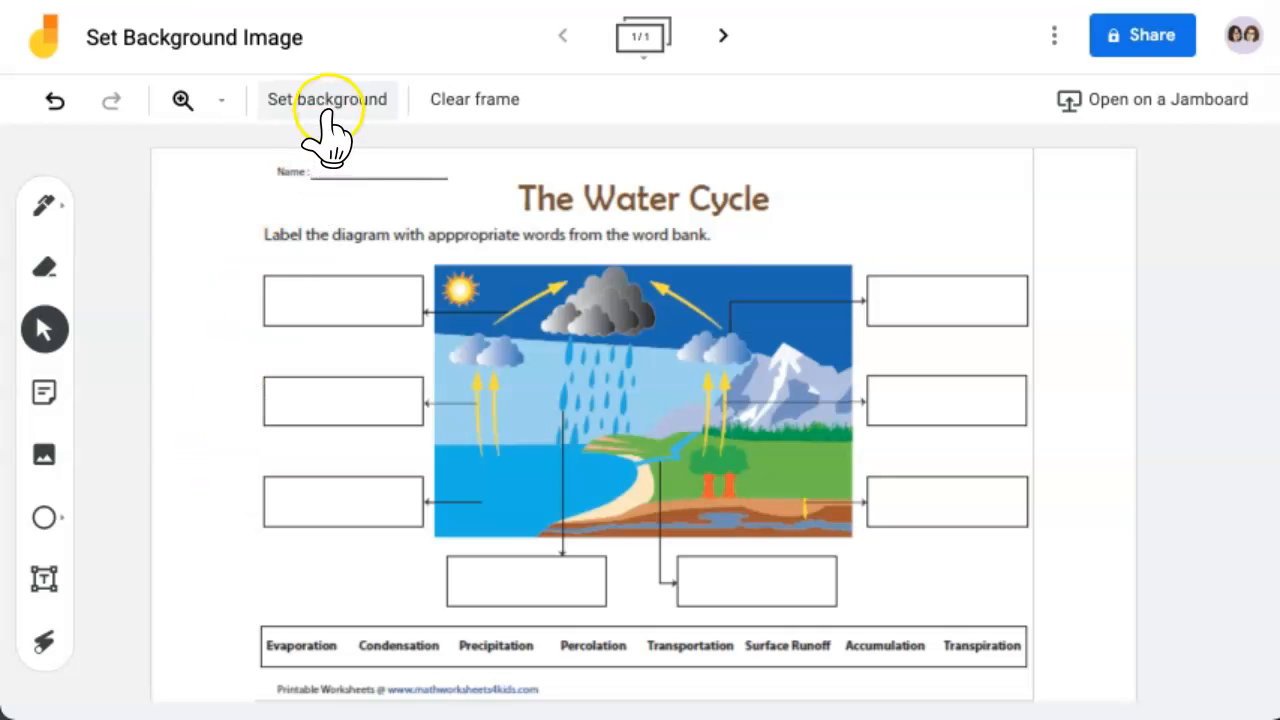
# Step: Set a Google Images 'coordinate plane' grid with labelled axes as the frame background
pyautogui.click(327, 99)
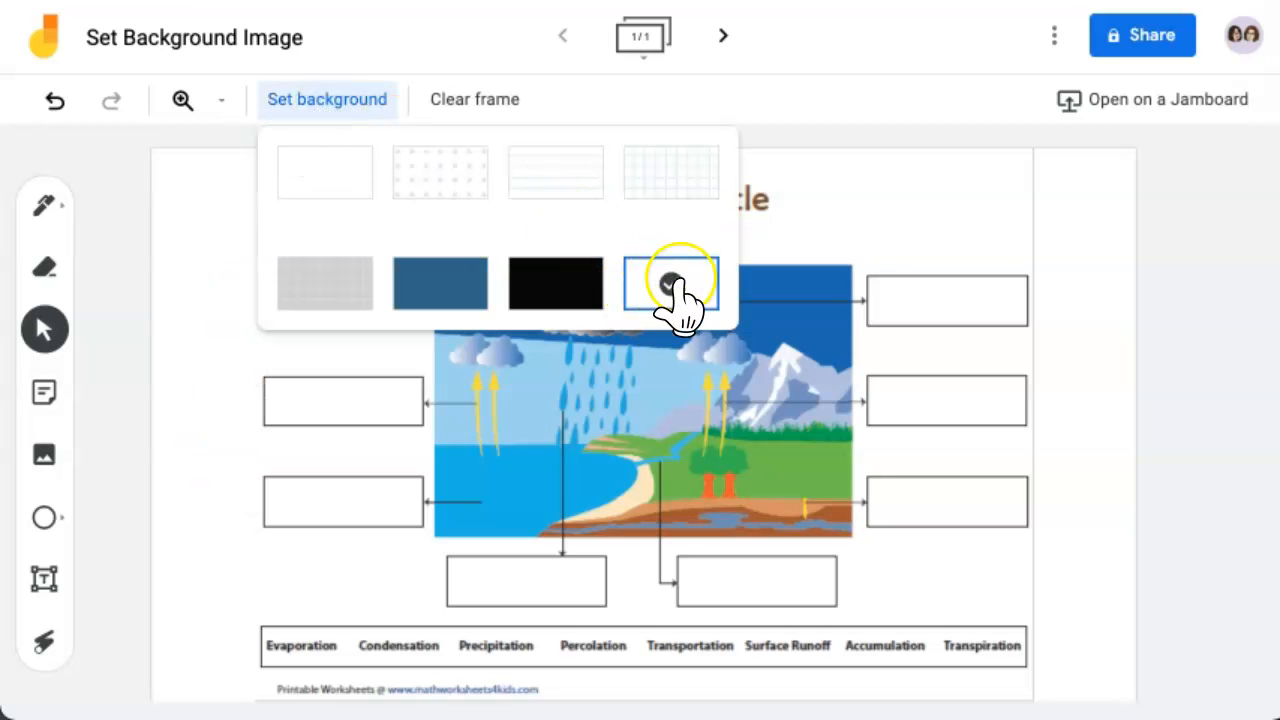
pyautogui.click(670, 283)
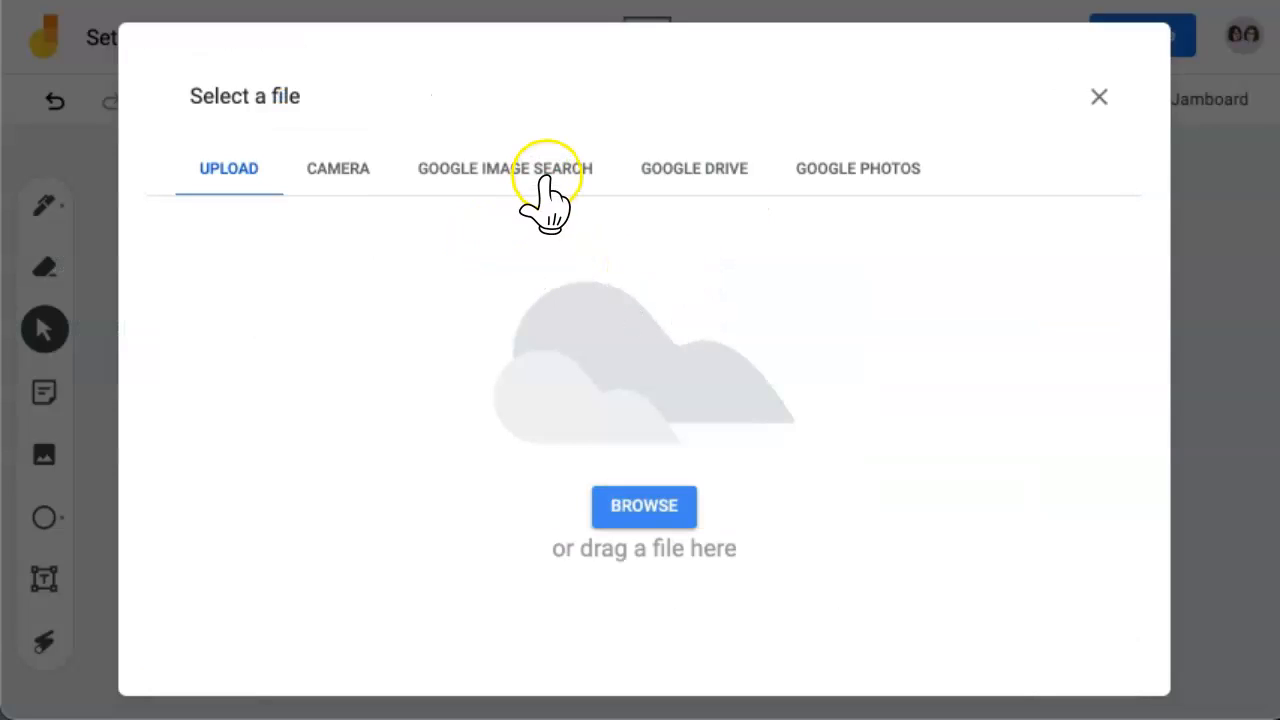
pyautogui.click(505, 168)
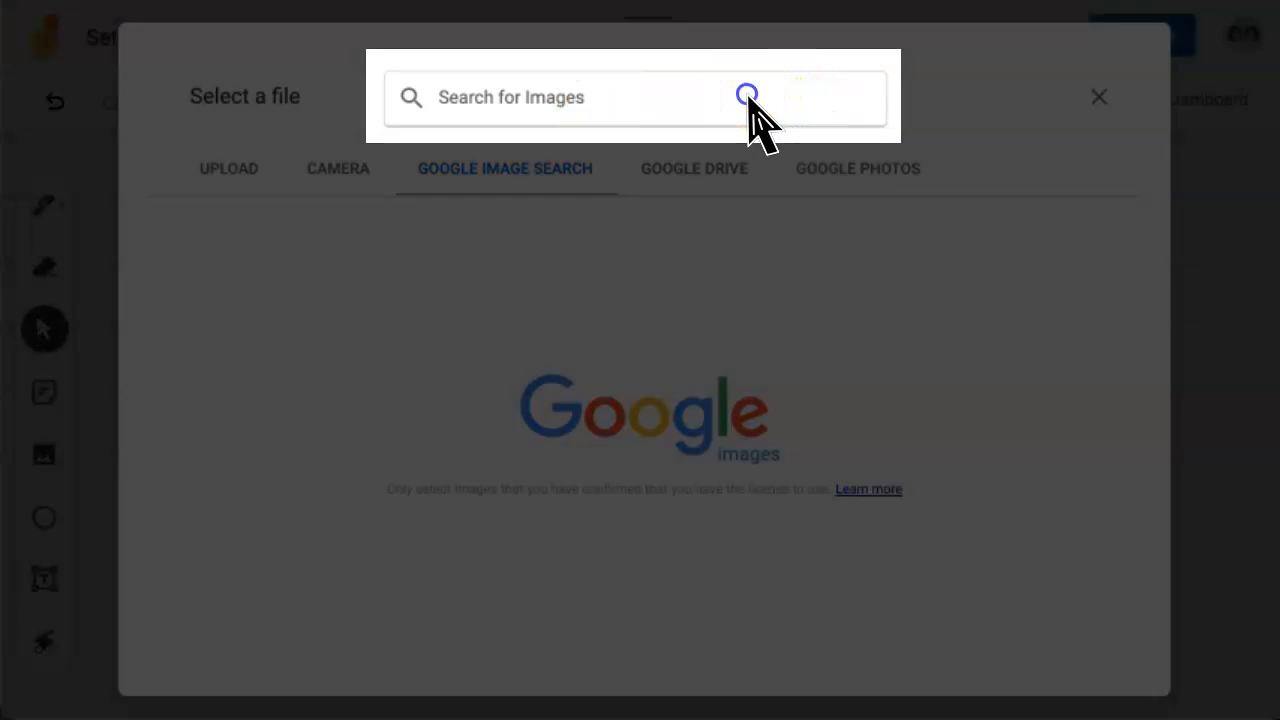
pyautogui.write('coordinate plane')
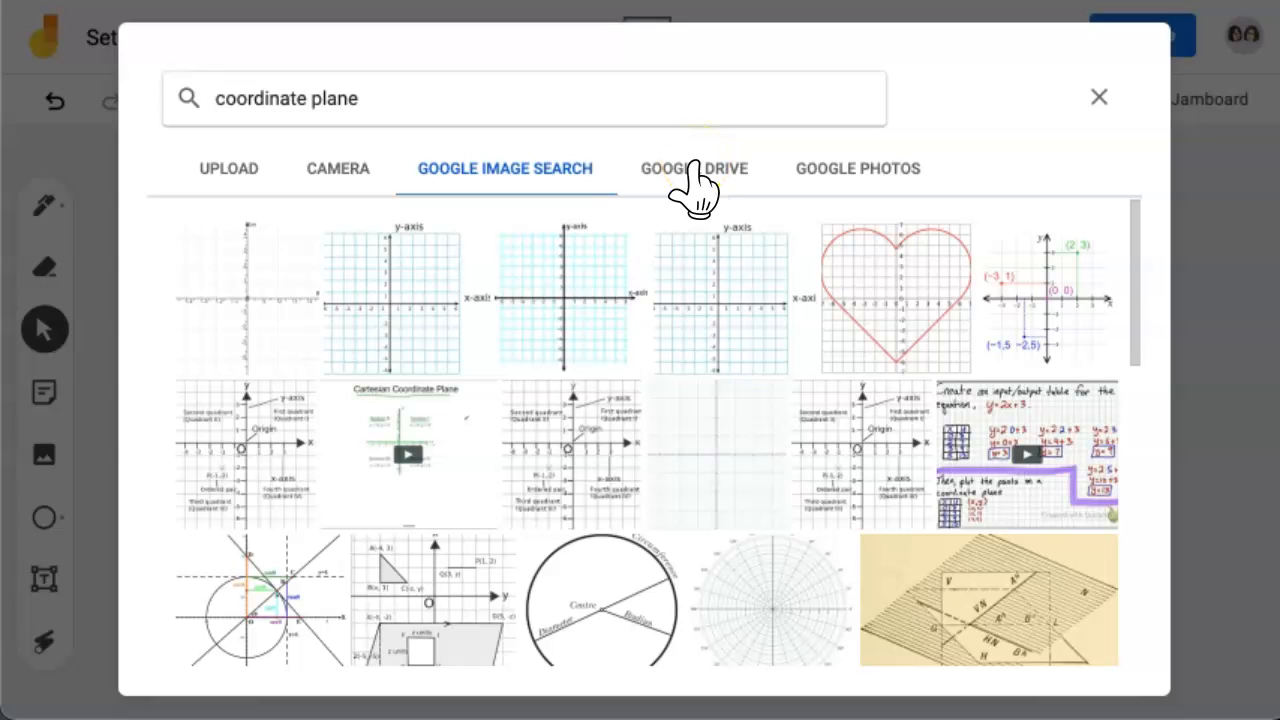
pyautogui.click(733, 297)
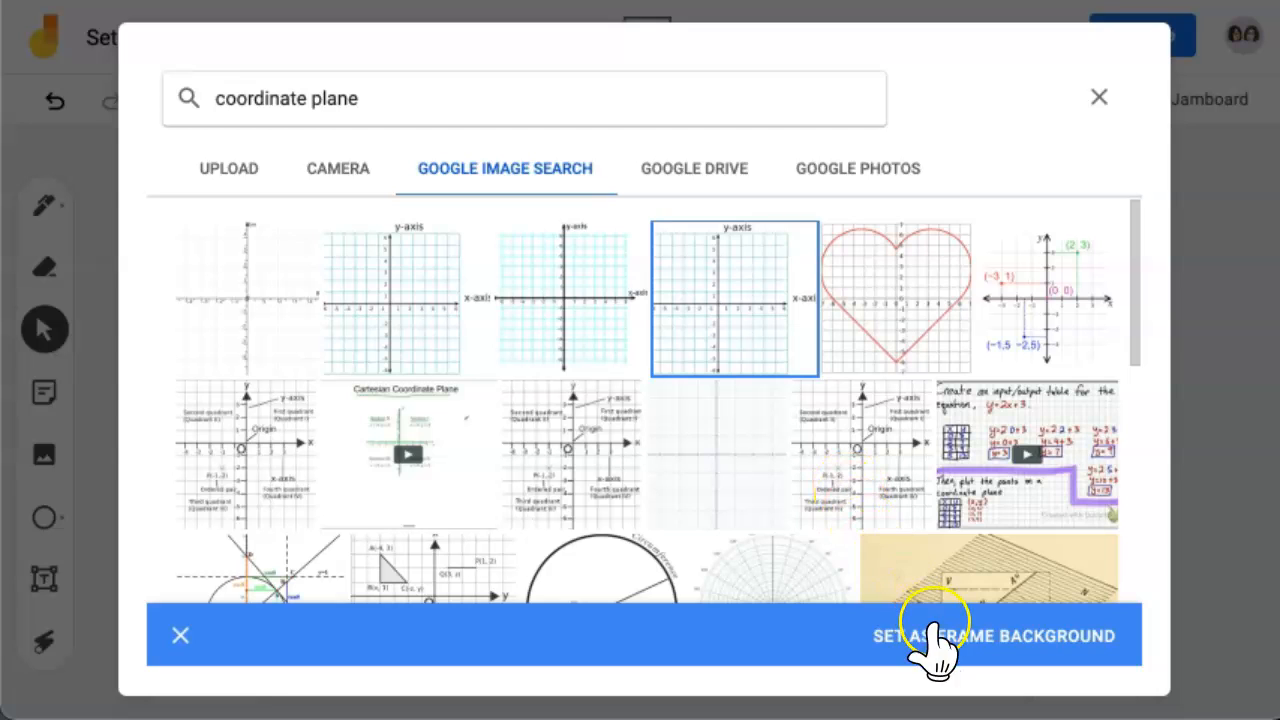
pyautogui.click(993, 636)
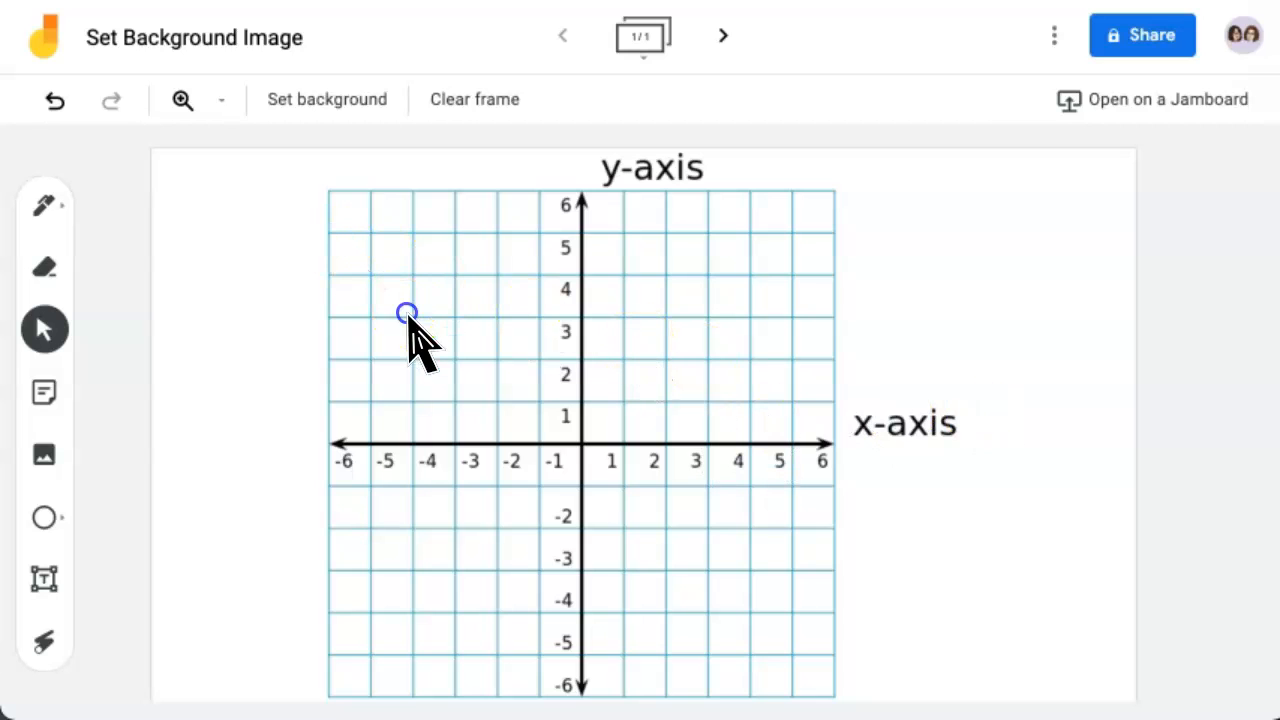
pyautogui.moveTo(1020, 330)
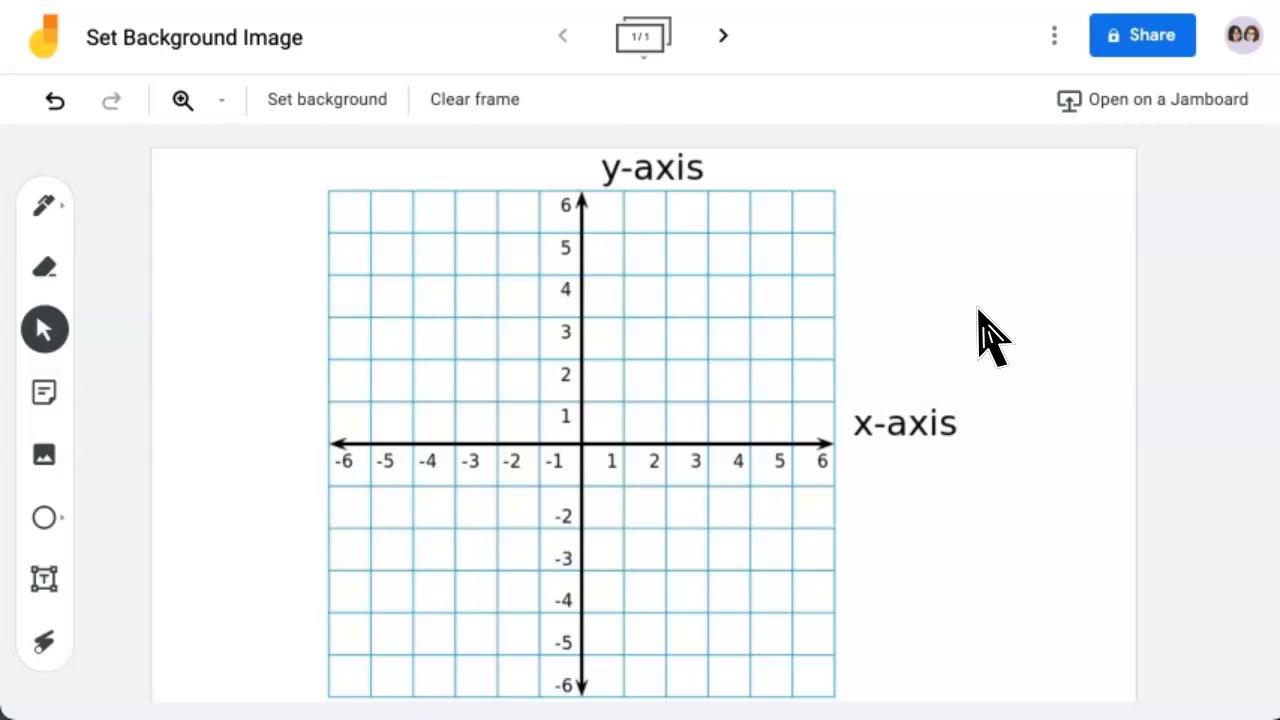
# Step: Add a second blank frame with the next-frame arrow
pyautogui.click(722, 35)
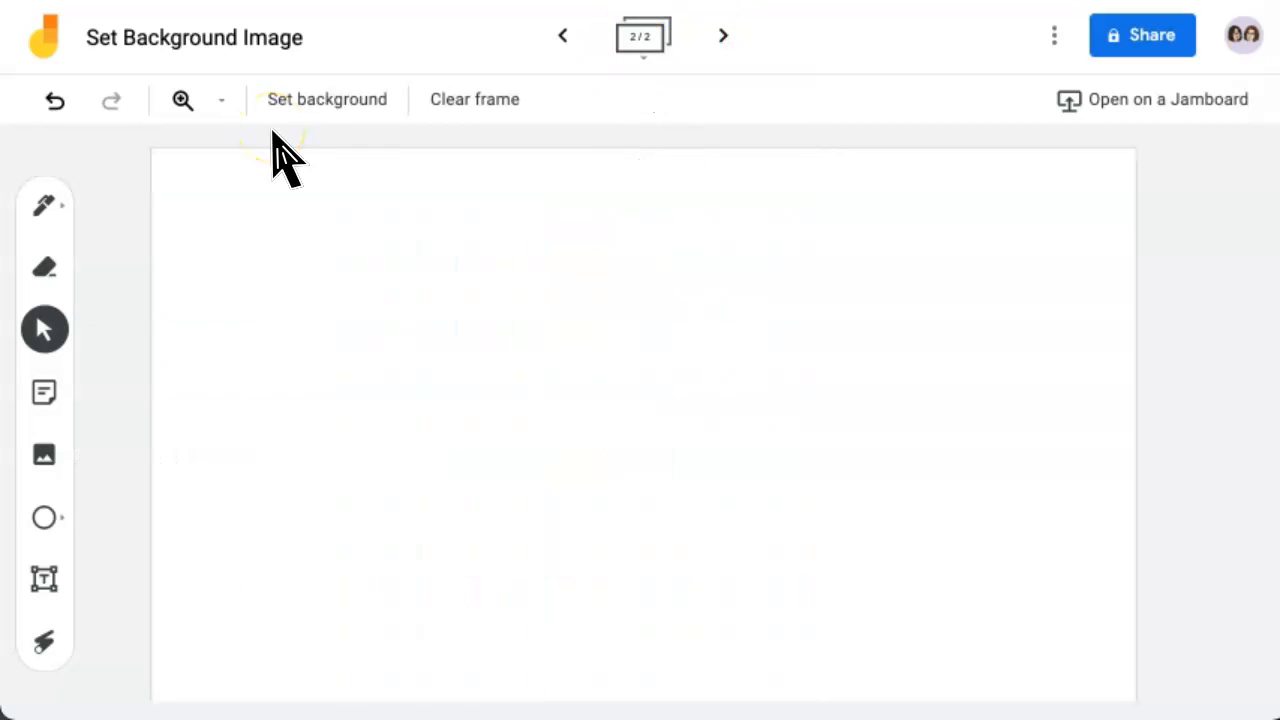
# Step: Set Big Idea.png from Google Drive, found by searching 'big idea', as the frame background
pyautogui.click(327, 99)
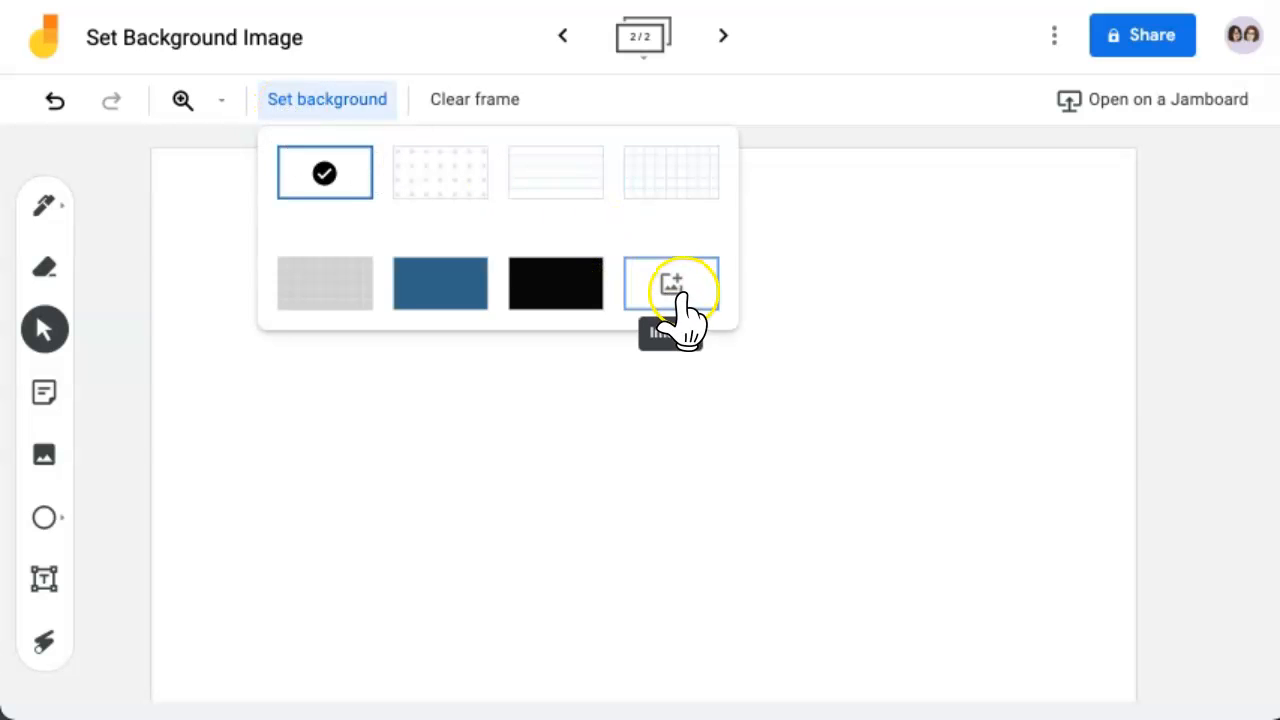
pyautogui.click(671, 283)
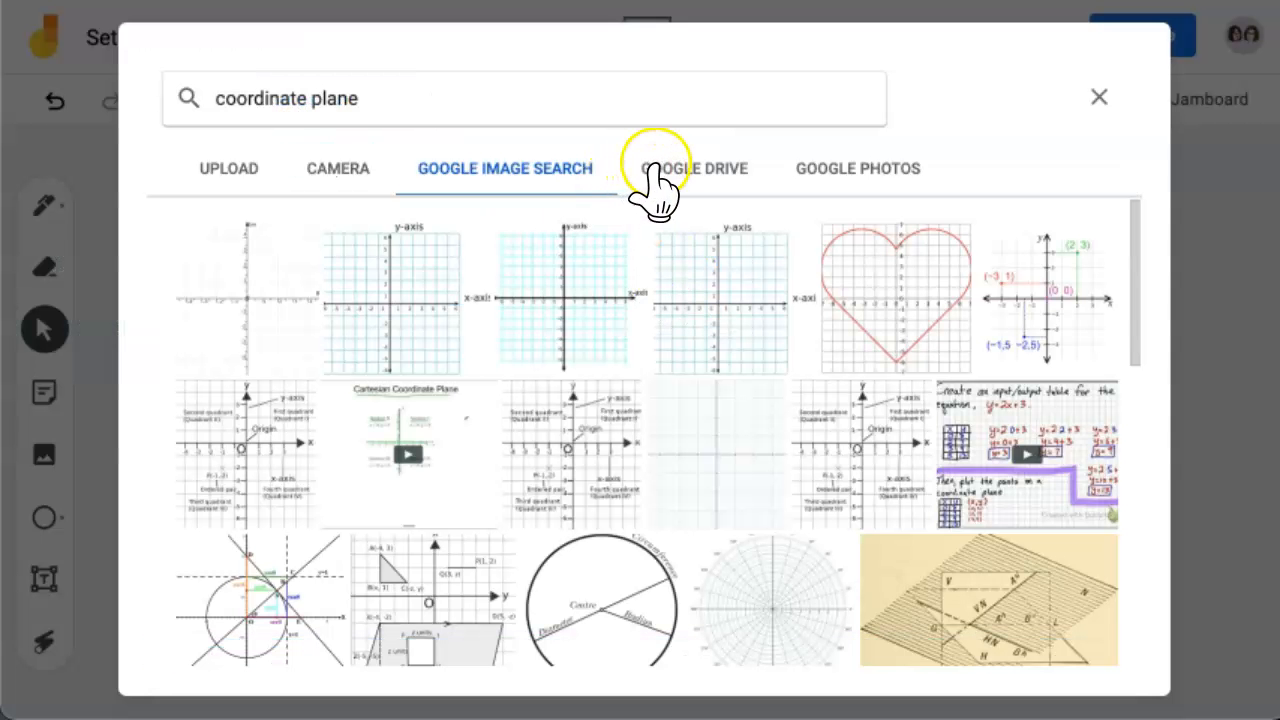
pyautogui.click(694, 168)
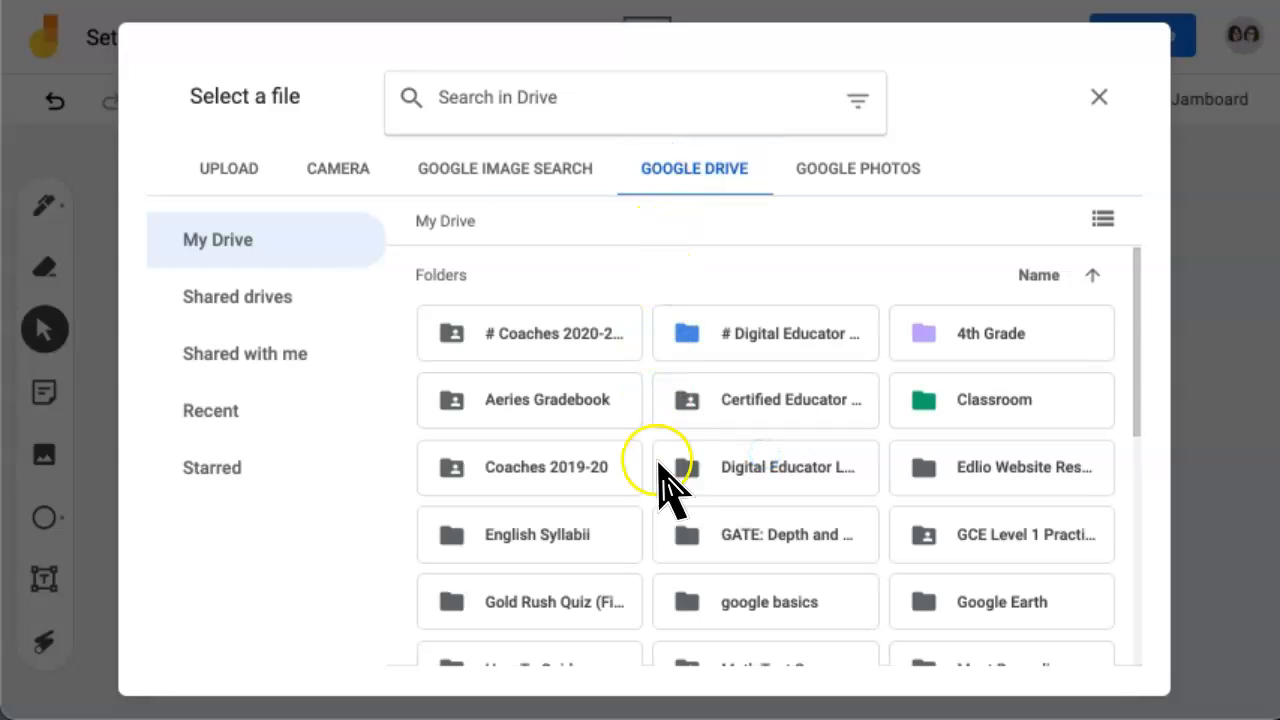
pyautogui.moveTo(590, 100)
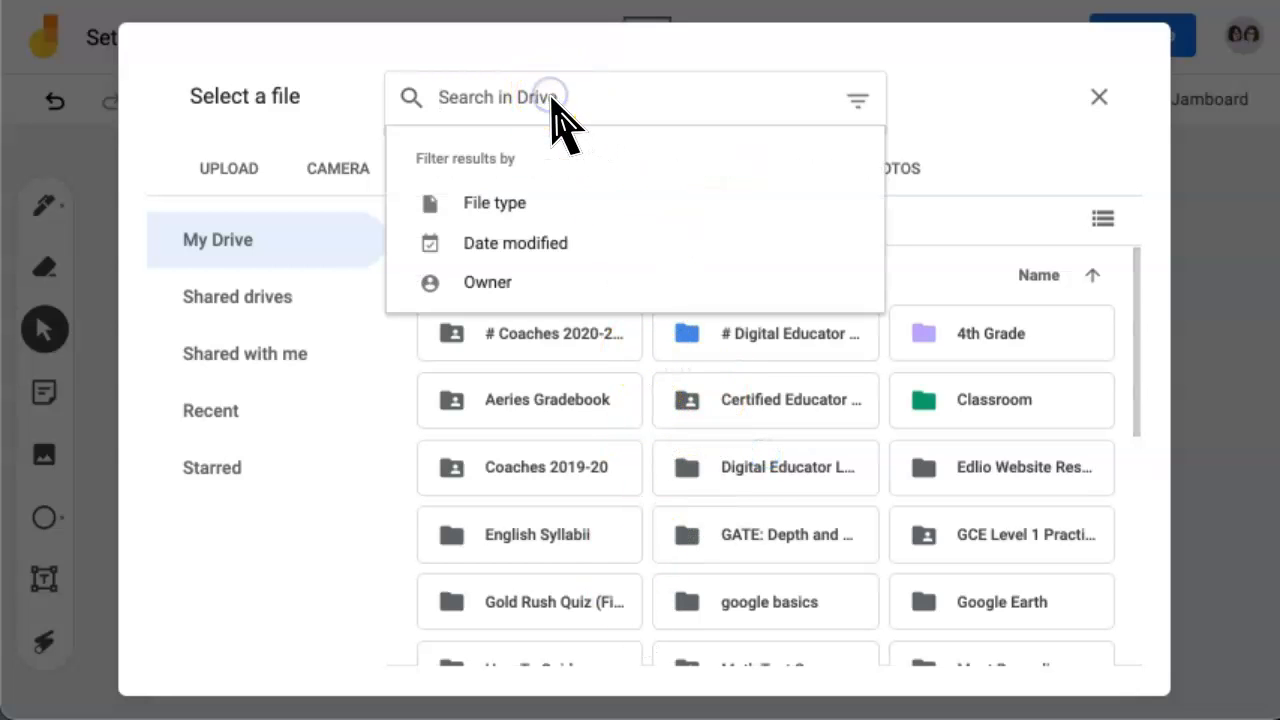
pyautogui.write('big idea')
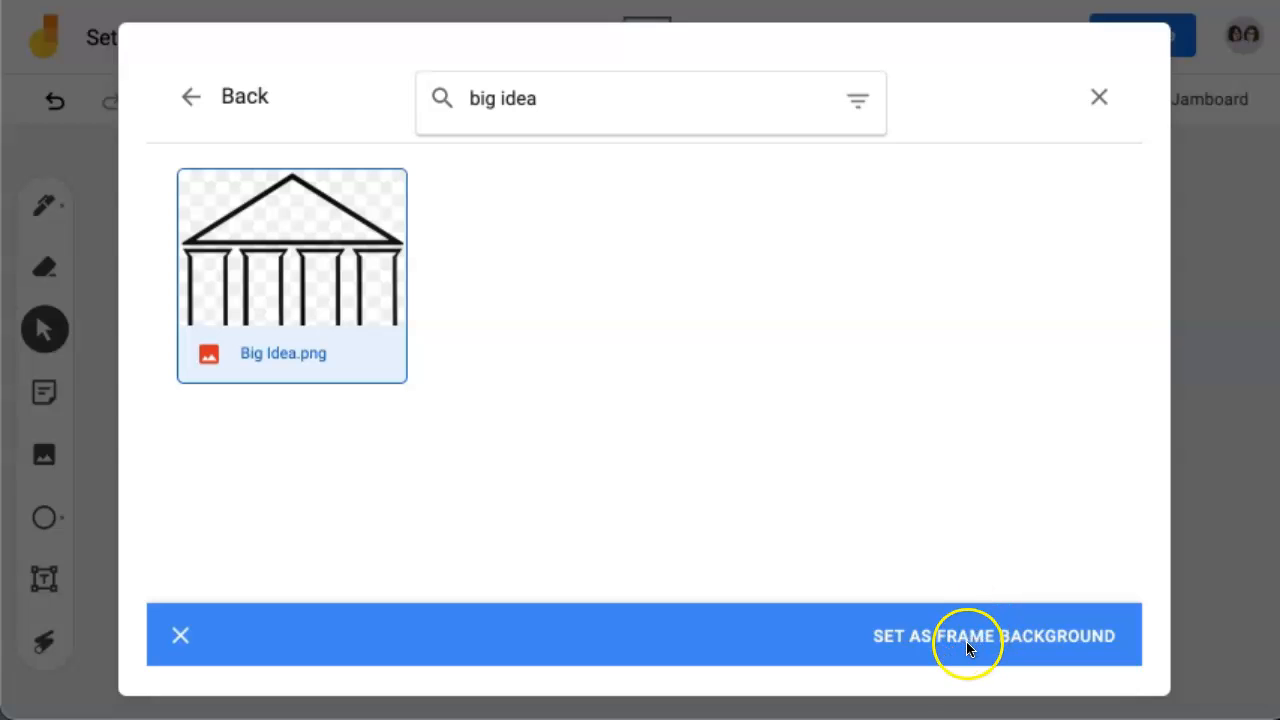
pyautogui.click(994, 635)
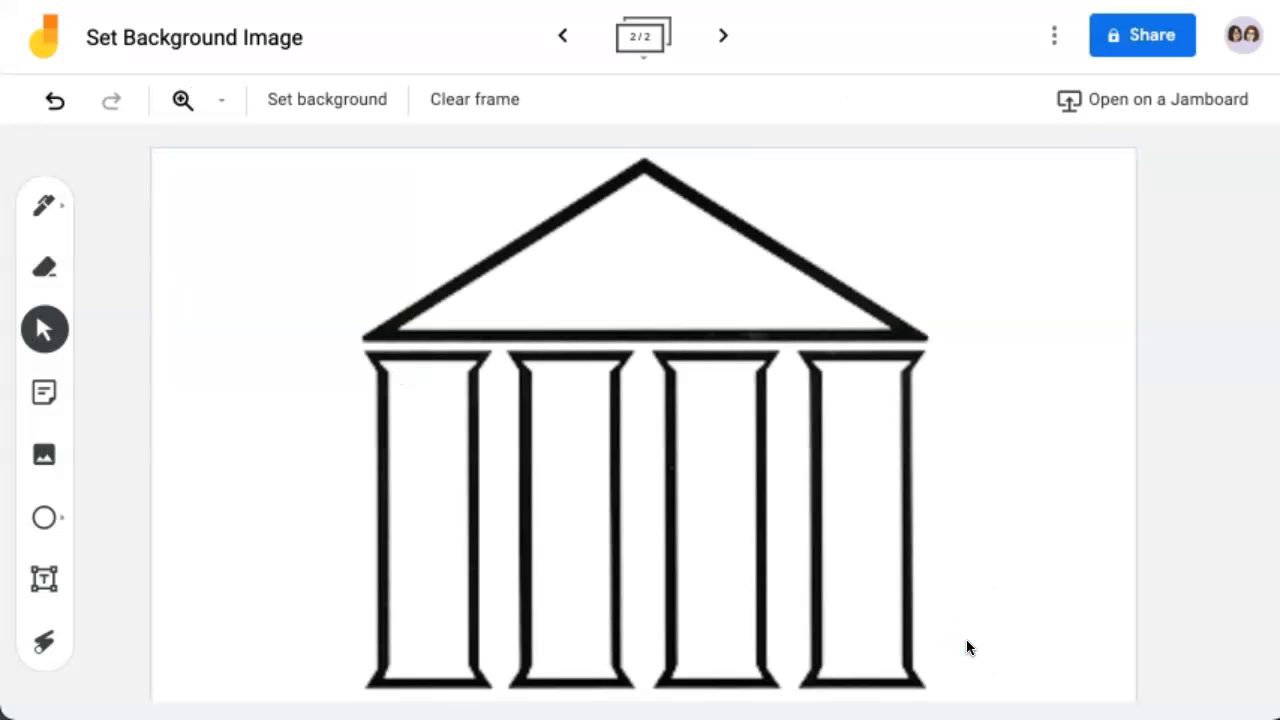
pyautogui.moveTo(945, 595)
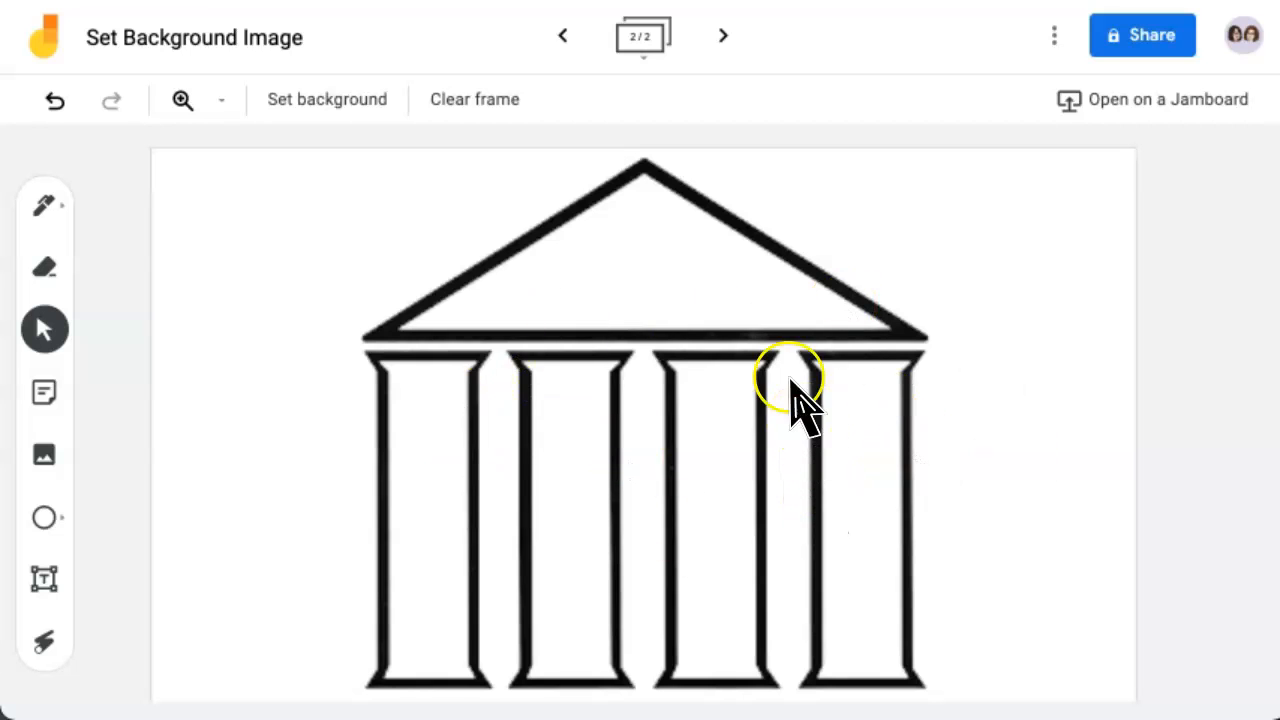
pyautogui.moveTo(550, 430)
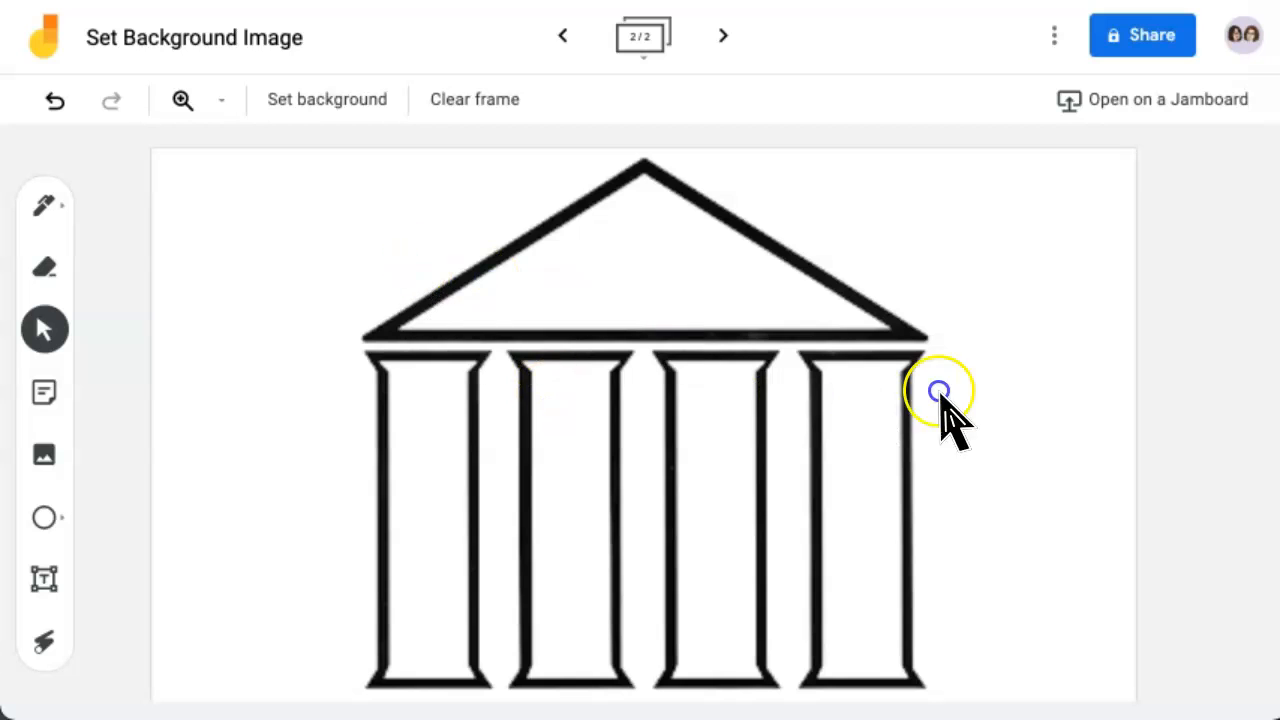
pyautogui.moveTo(740, 220)
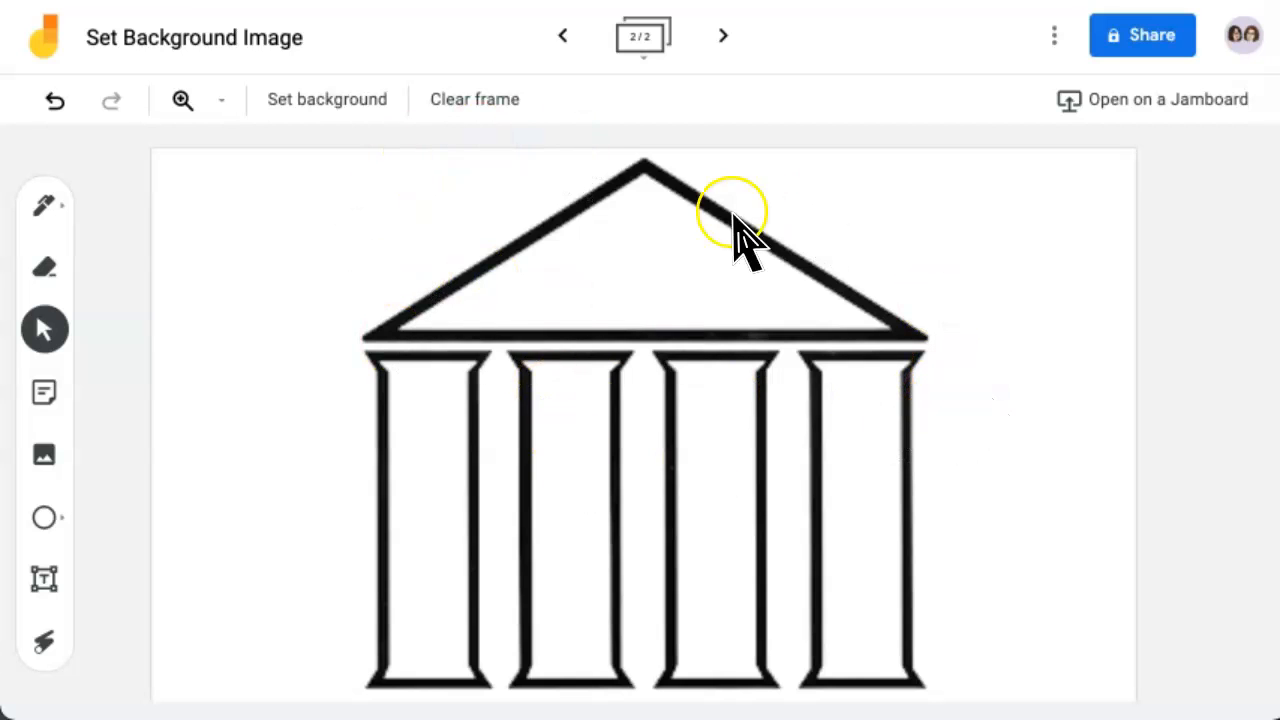
pyautogui.moveTo(640, 105)
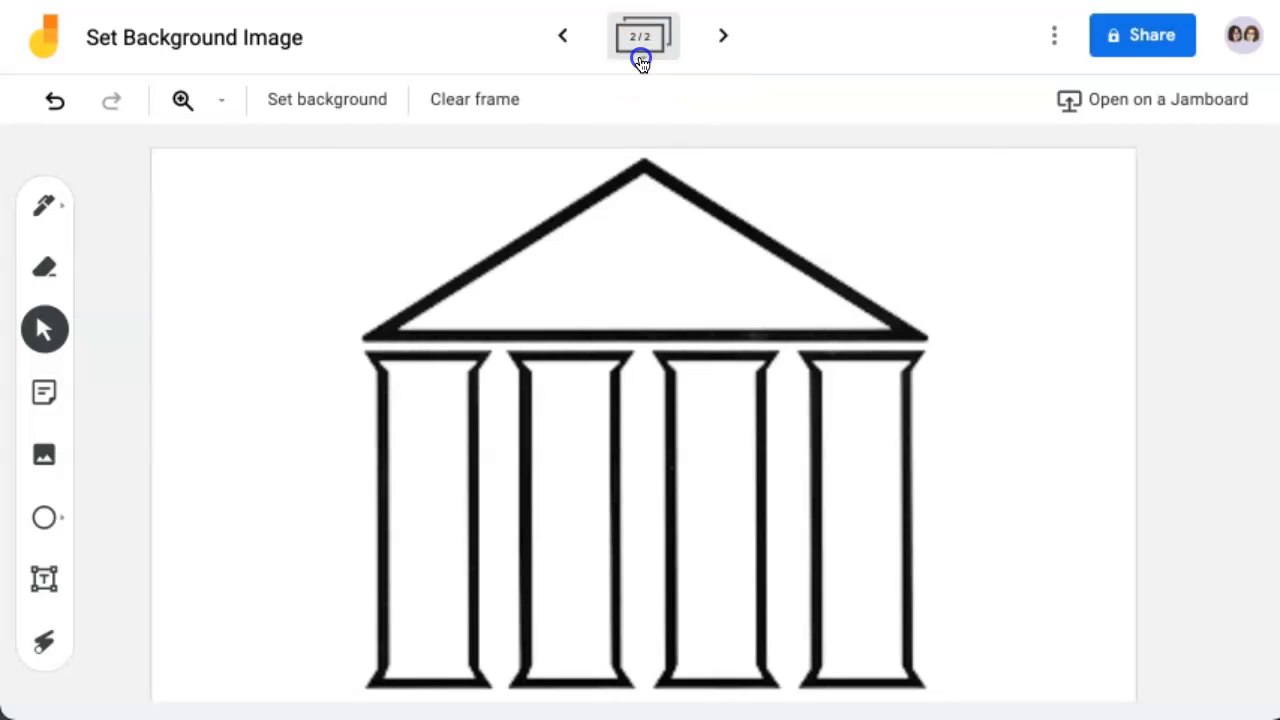
pyautogui.click(641, 37)
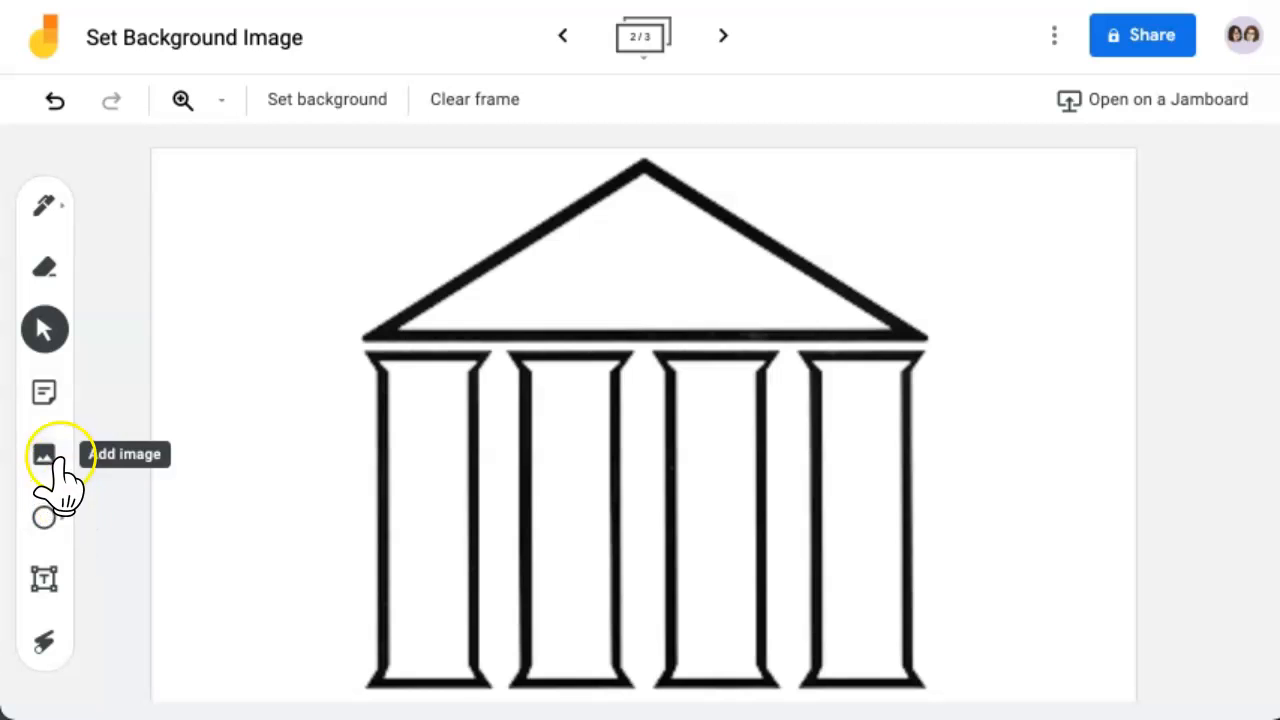
pyautogui.moveTo(470, 320)
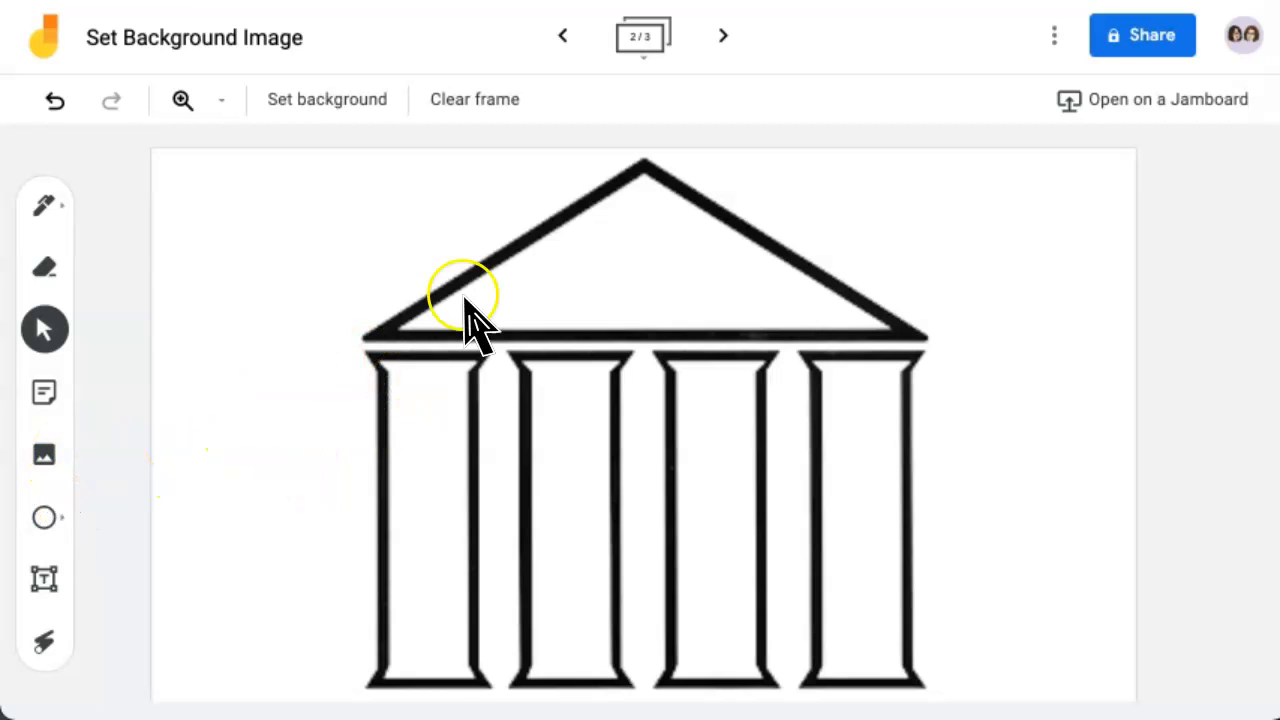
pyautogui.moveTo(385, 215)
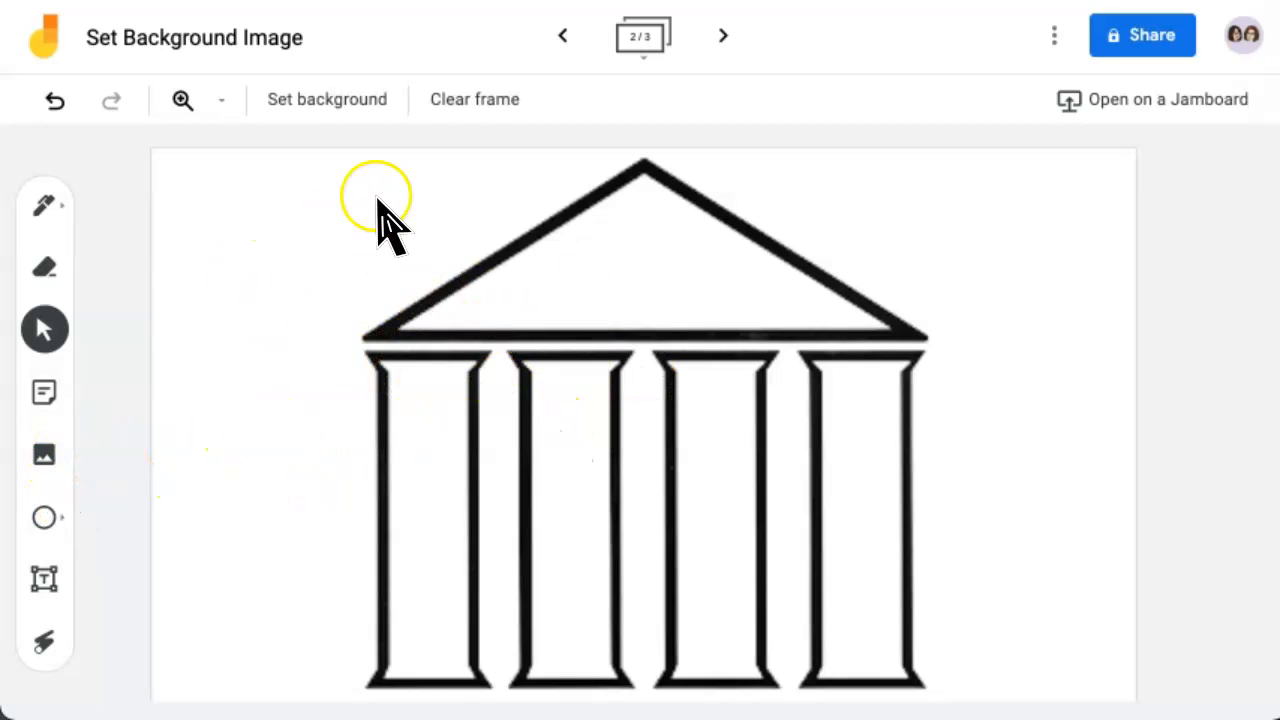
# Step: Reset the second frame's background to the default blank
pyautogui.click(326, 99)
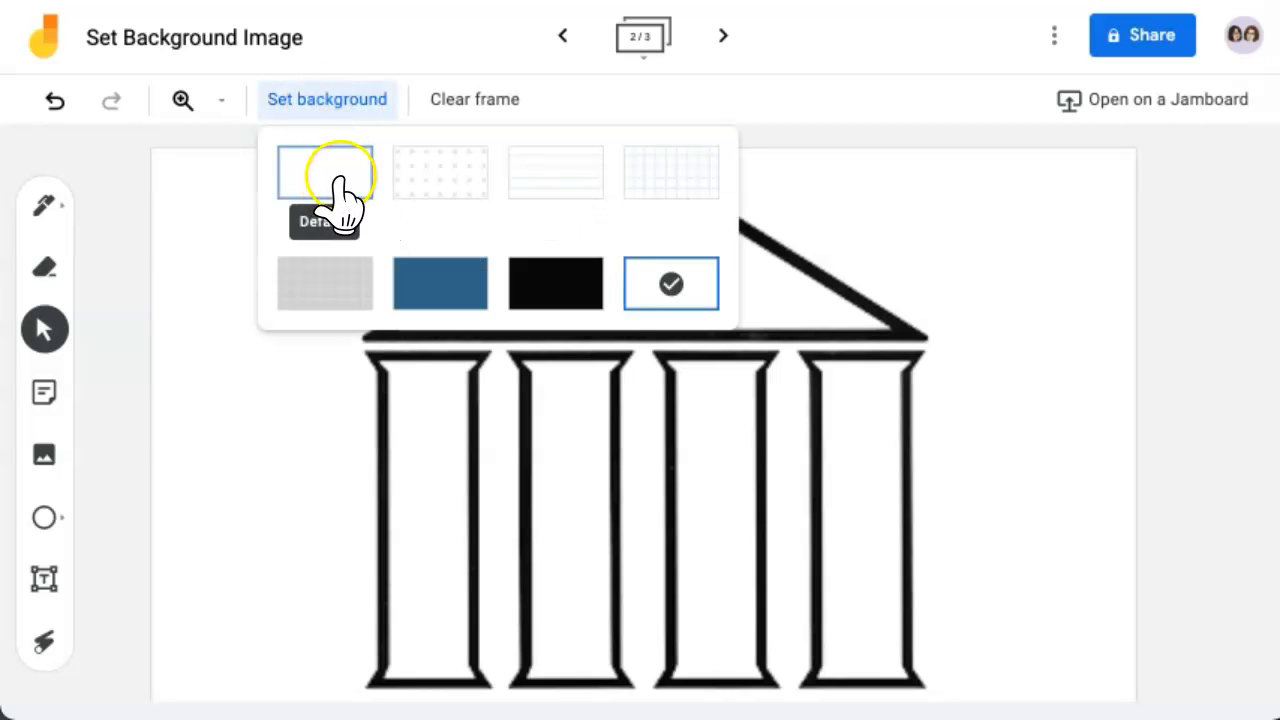
pyautogui.click(324, 172)
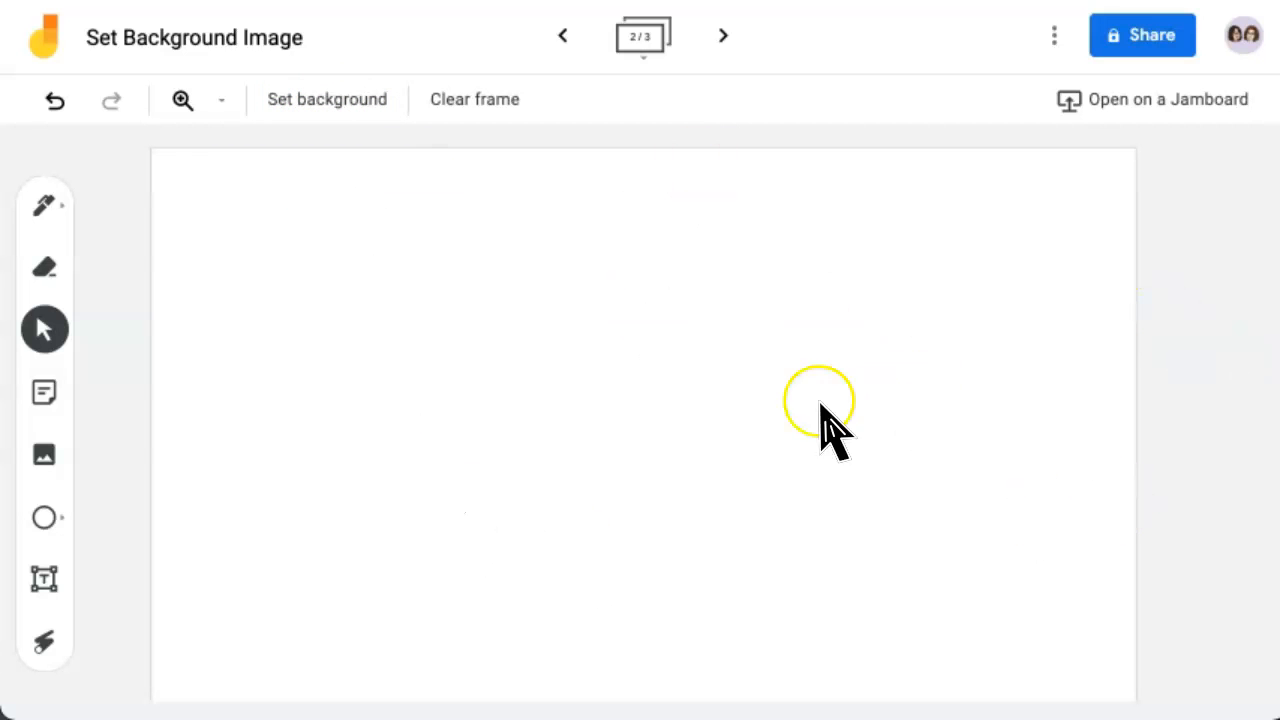